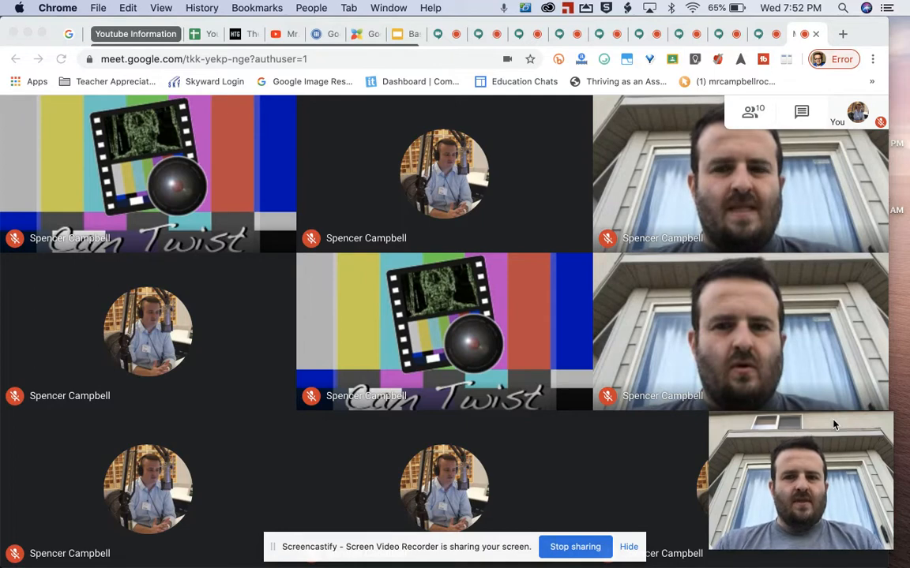
pyautogui.moveTo(787, 62)
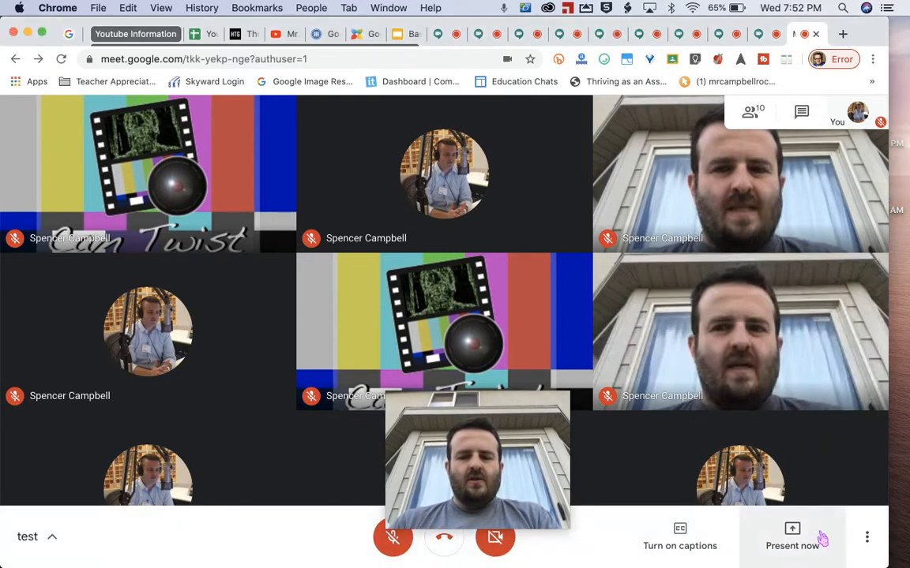
# Step: Reach the Change layout dialog from the More options menu, listing Auto, Sidebar, Spotlight and Tiled
pyautogui.click(867, 537)
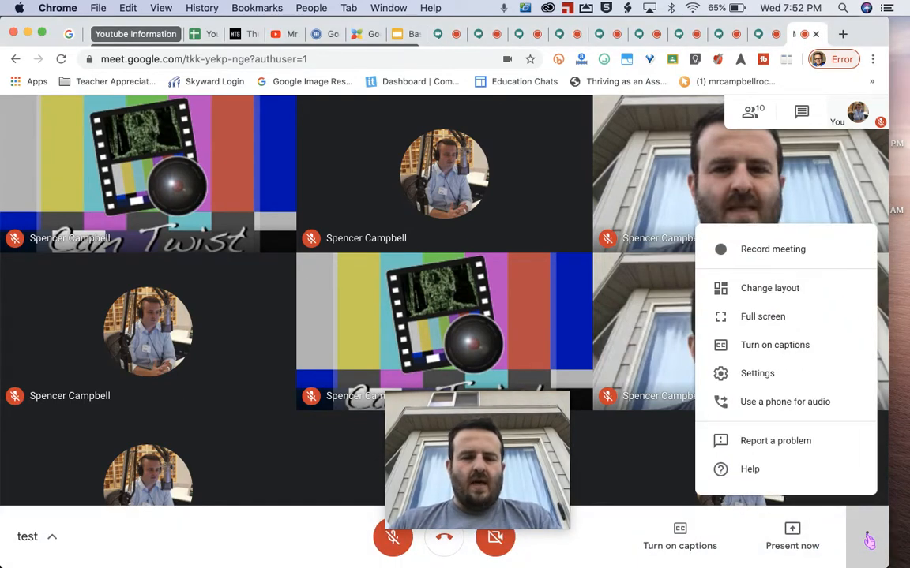
pyautogui.moveTo(794, 306)
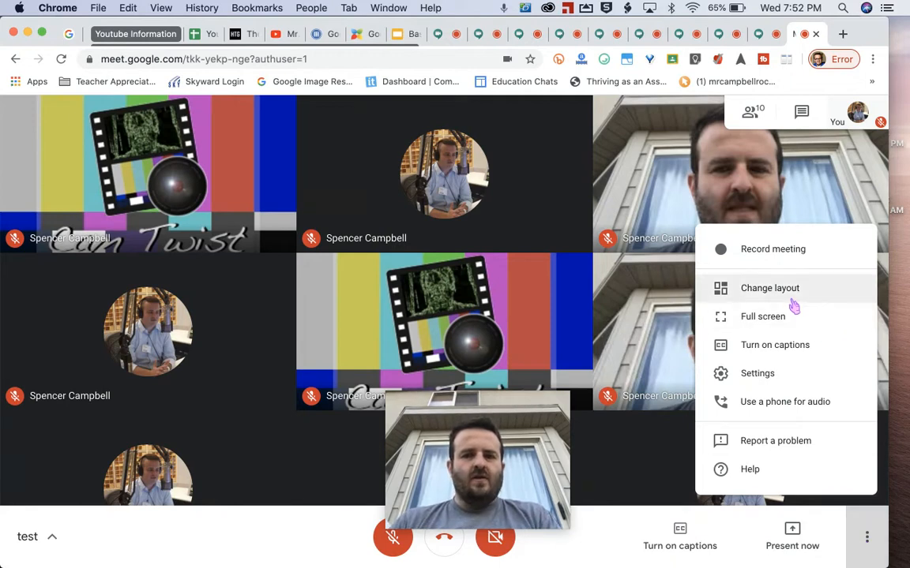
pyautogui.moveTo(720, 294)
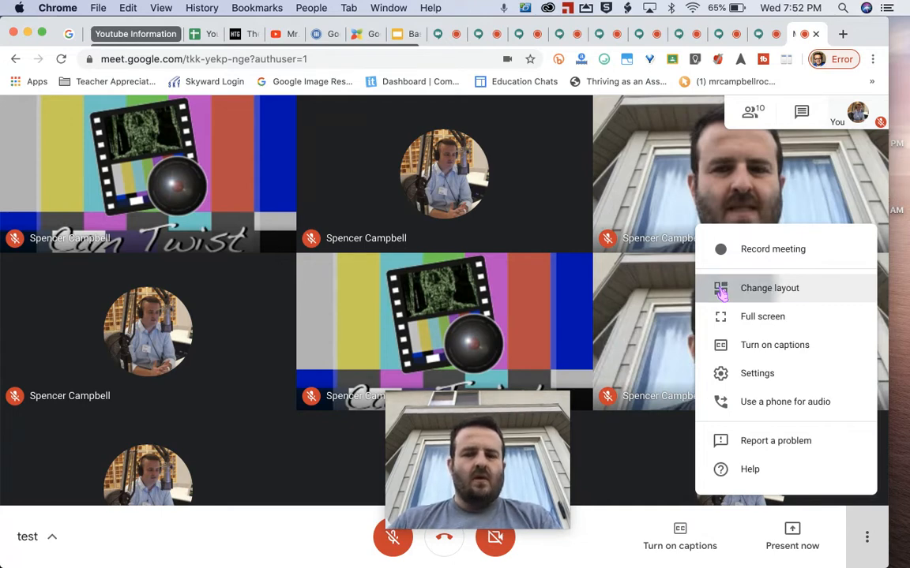
pyautogui.click(769, 288)
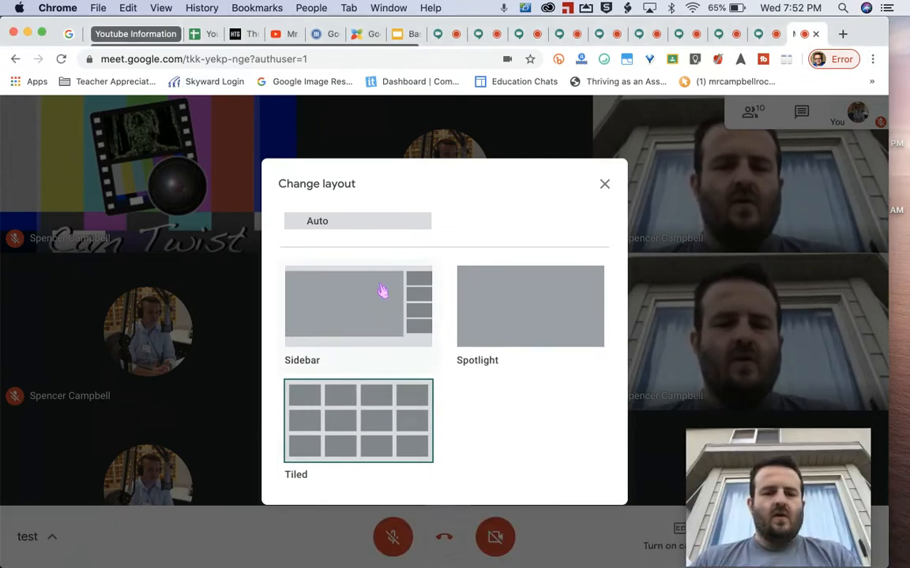
# Step: Try the Sidebar layout briefly, then return to the layout choices to pick Tiled
pyautogui.click(357, 307)
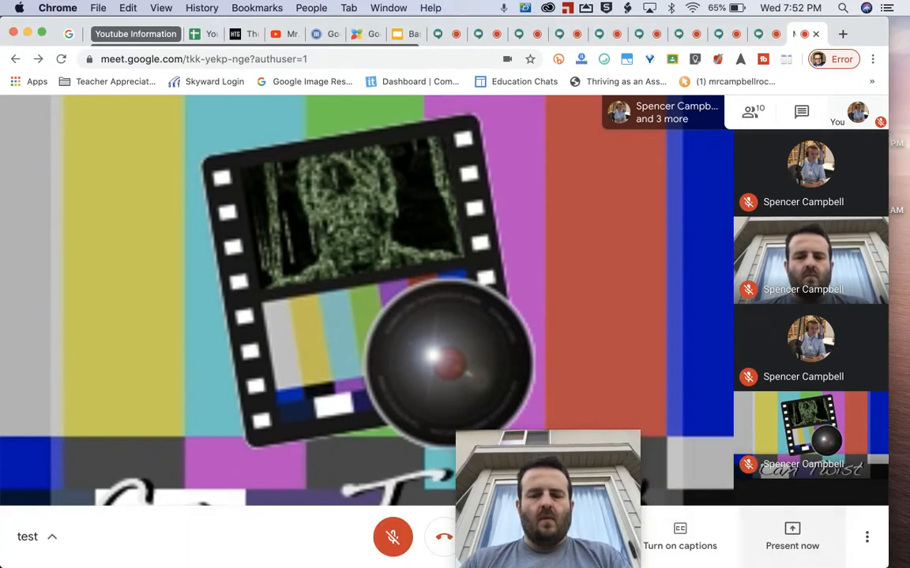
pyautogui.click(865, 537)
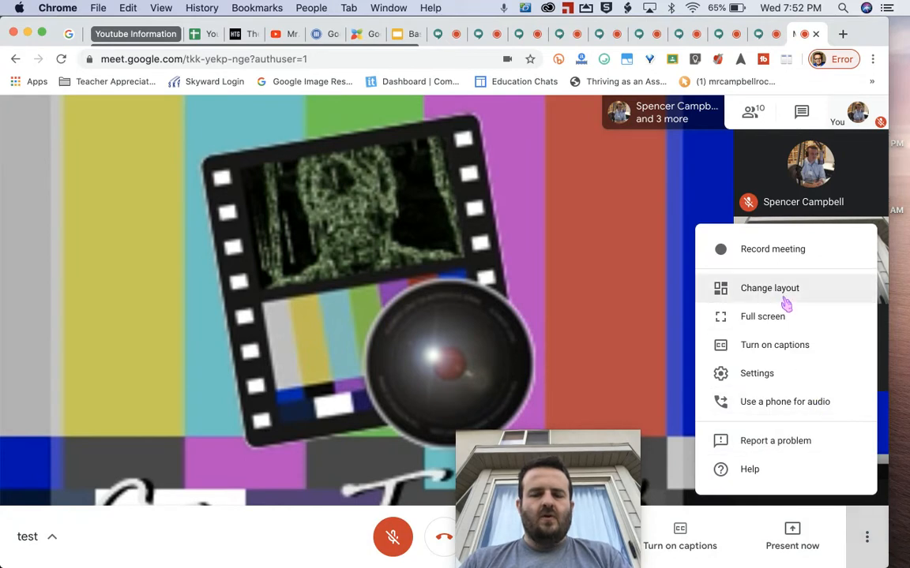
pyautogui.click(769, 288)
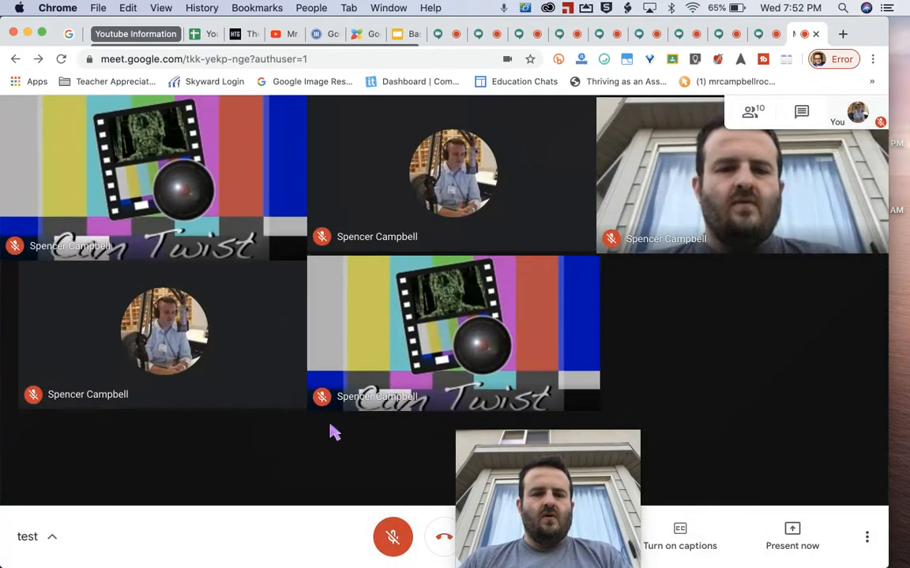